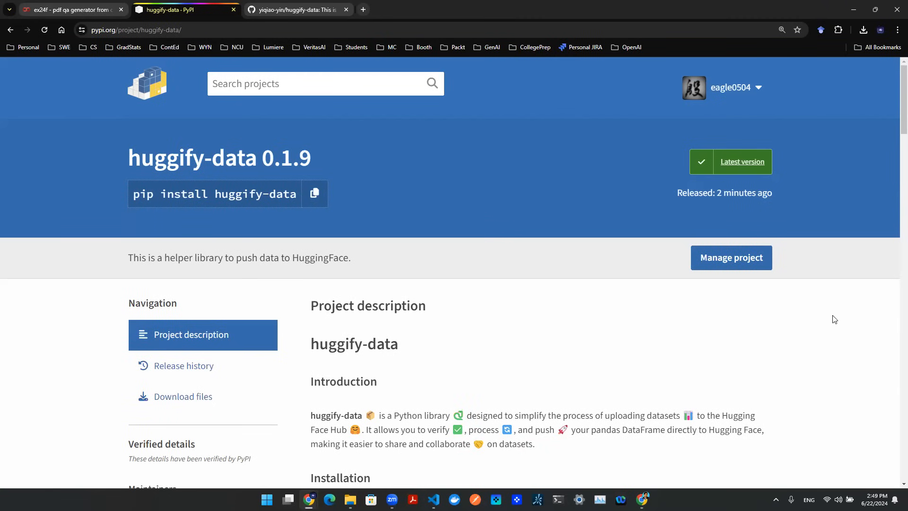
pyautogui.moveTo(346, 329)
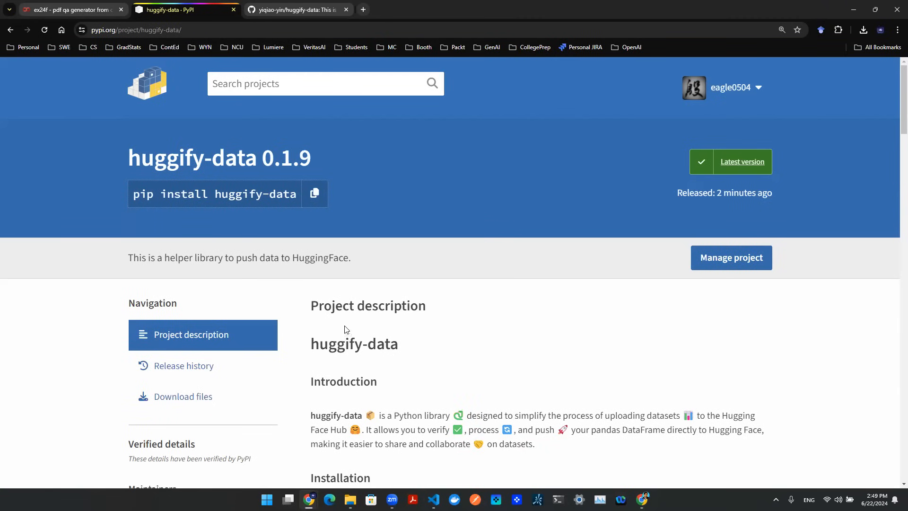
pyautogui.moveTo(461, 357)
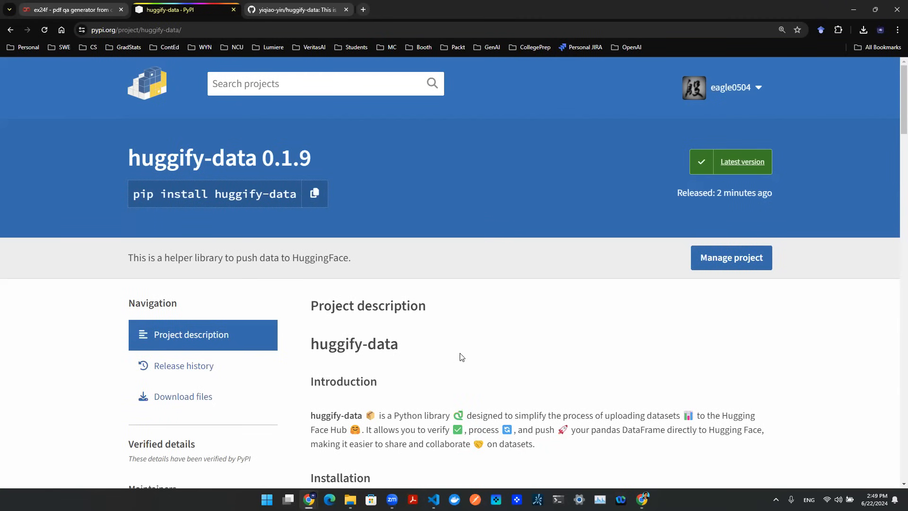
pyautogui.moveTo(652, 330)
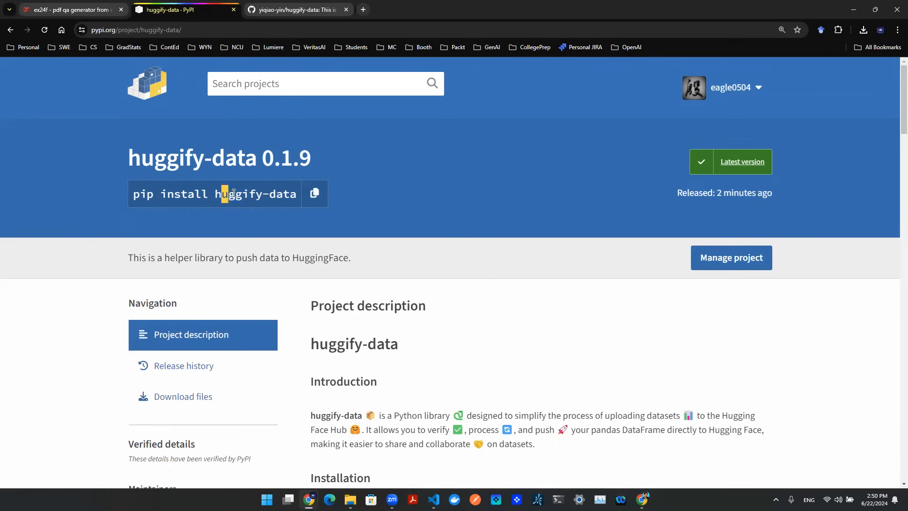
# Select the 'pip install huggify-data' command on the PyPI project page
pyautogui.doubleClick(258, 193)
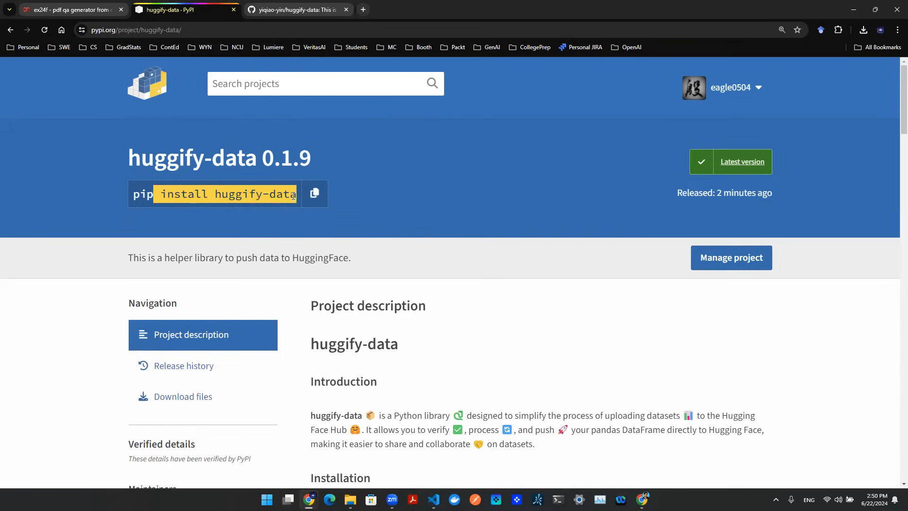
# Browse the huggify-data GitHub README's installation section, then return to the Colab notebook
pyautogui.click(296, 9)
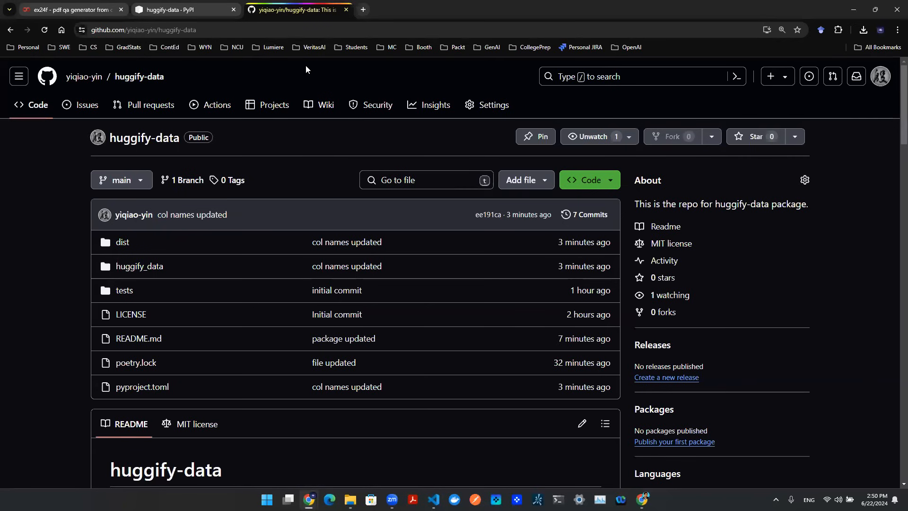
pyautogui.scroll(-3)
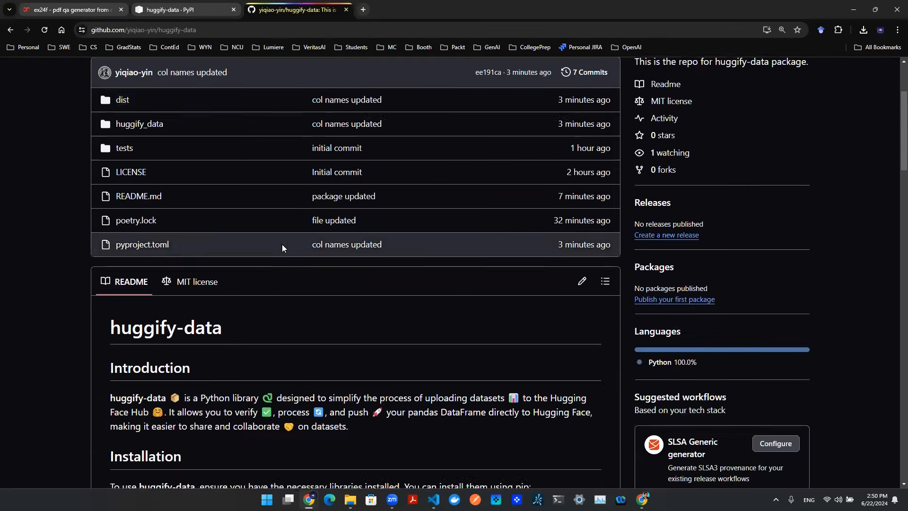
pyautogui.scroll(-3)
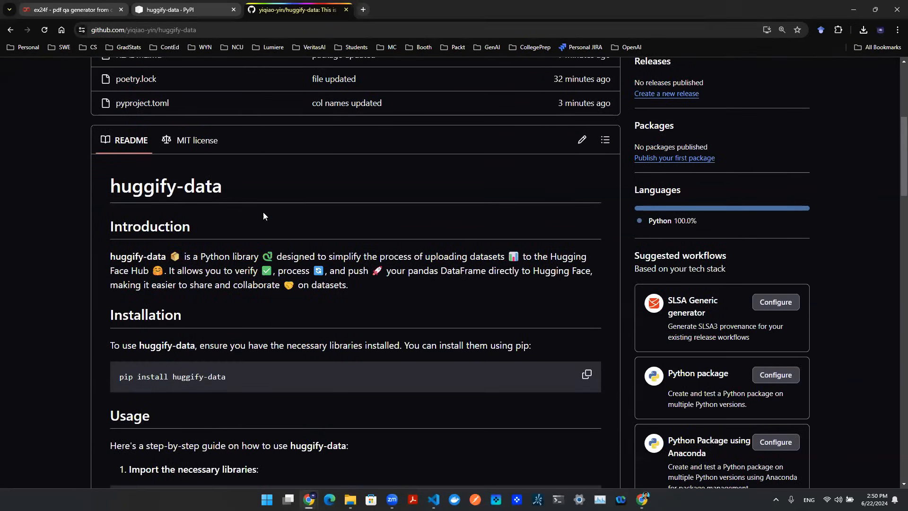
pyautogui.click(69, 10)
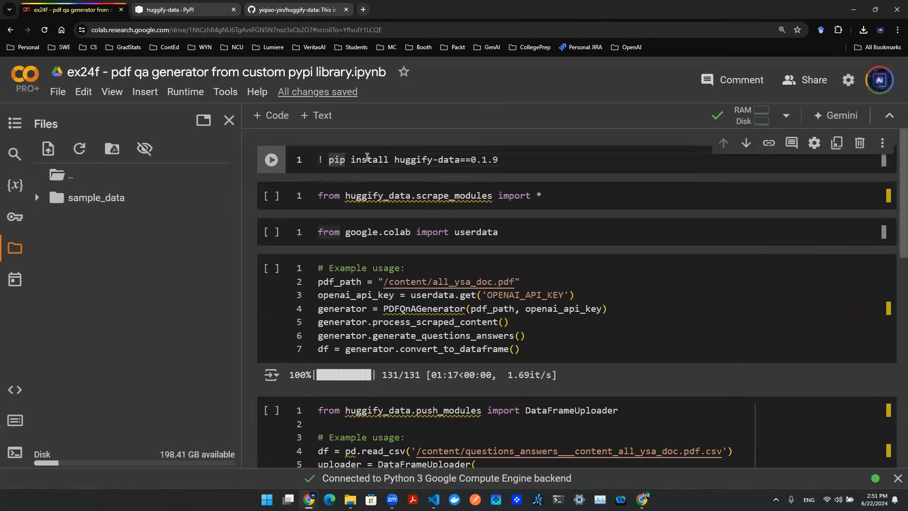
# Run the huggify-data 0.1.9 pip install cell and the scrape_modules import cell
pyautogui.click(271, 160)
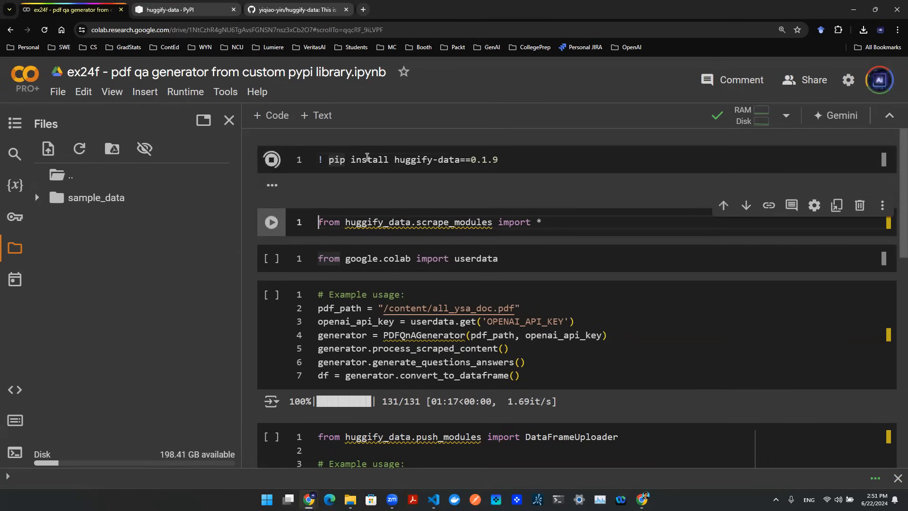
pyautogui.click(270, 159)
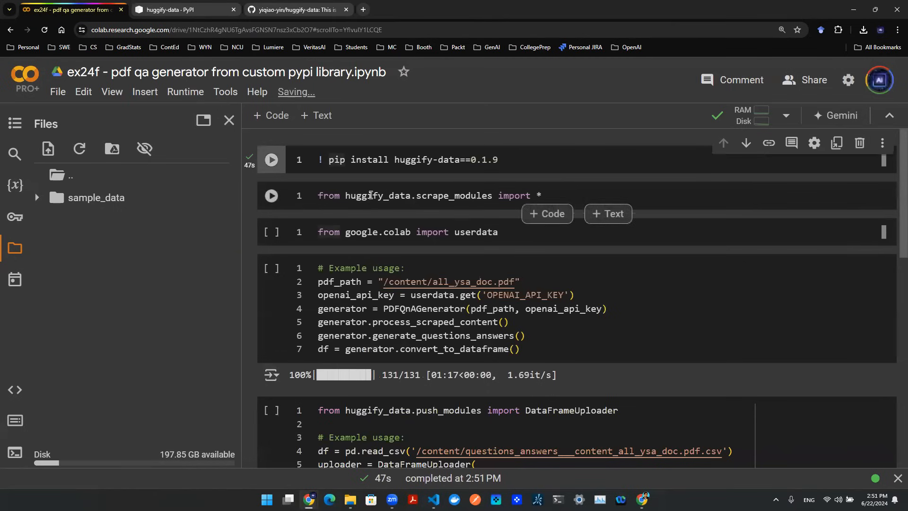
pyautogui.click(271, 195)
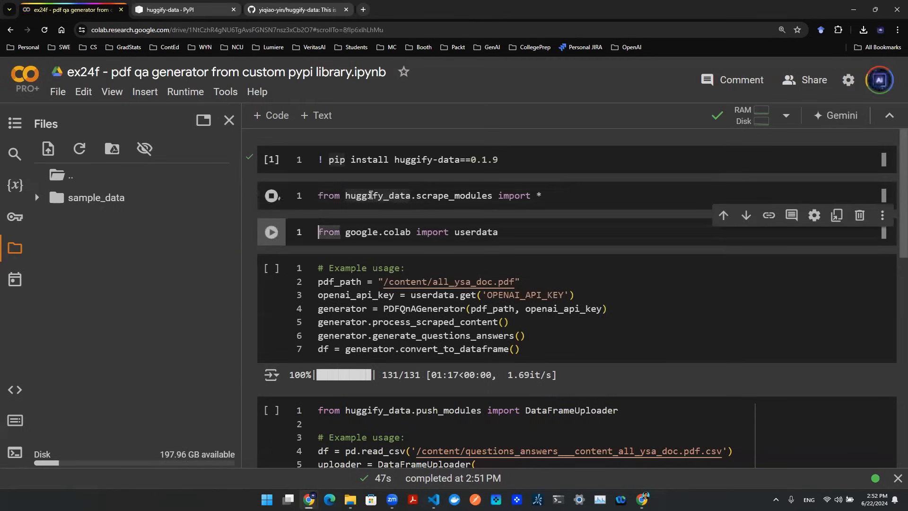
pyautogui.click(271, 195)
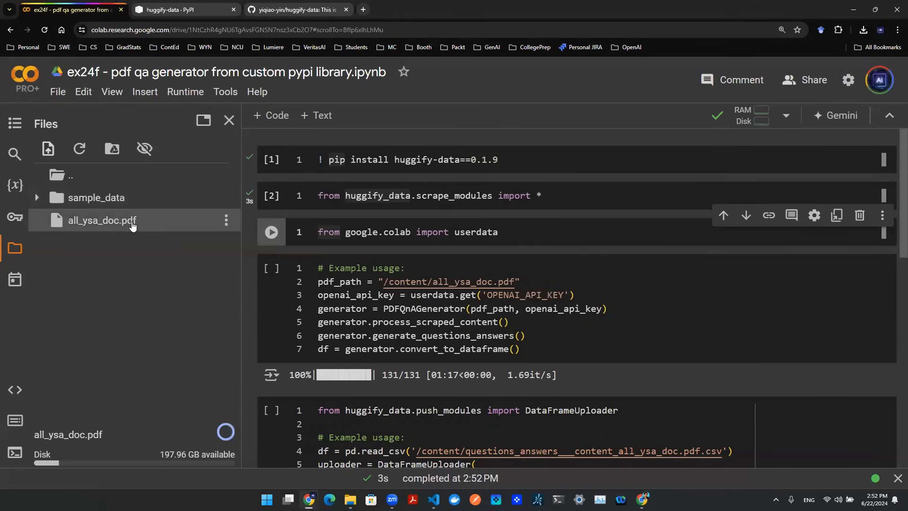
pyautogui.moveTo(137, 242)
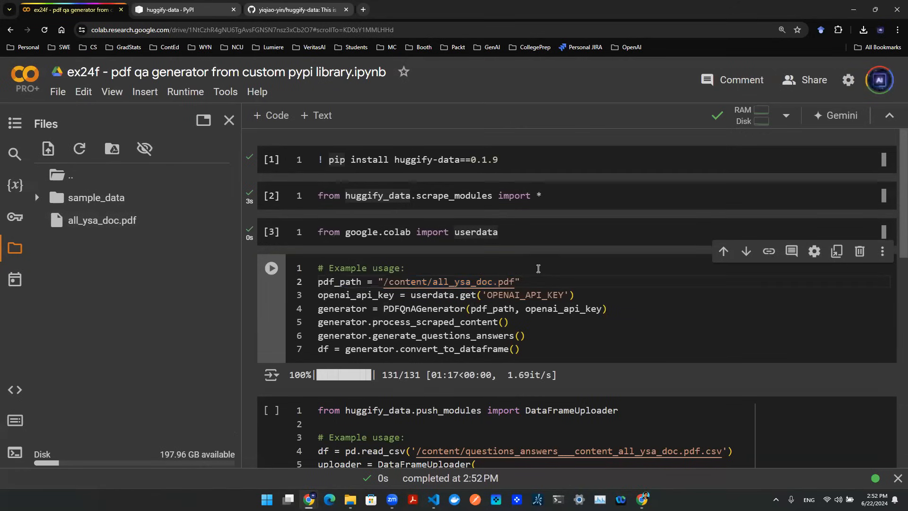
# Run the PDFQnAGenerator cell on all_ysa_doc.pdf to create the question-answer CSV
pyautogui.click(519, 335)
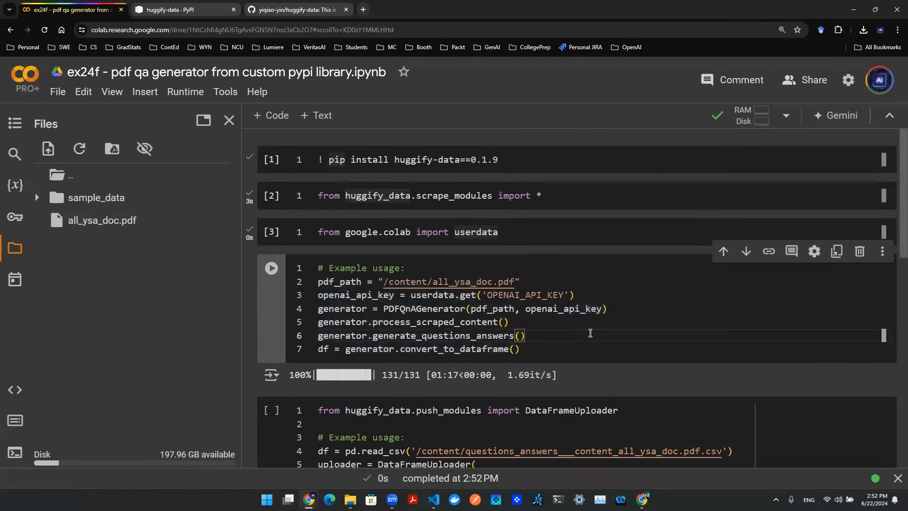
pyautogui.click(271, 268)
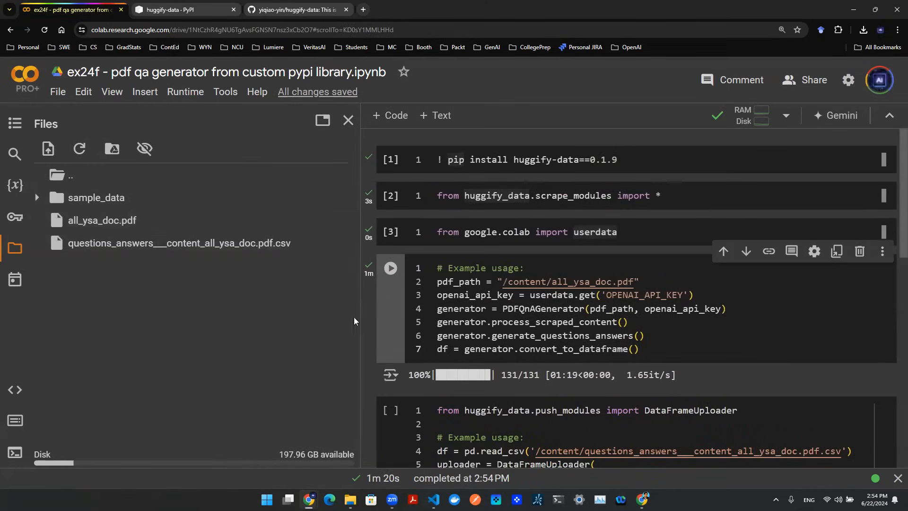
# Collapse the Files panel and scroll down to the DataFrameUploader cell for sample_toy_data_v6
pyautogui.doubleClick(178, 243)
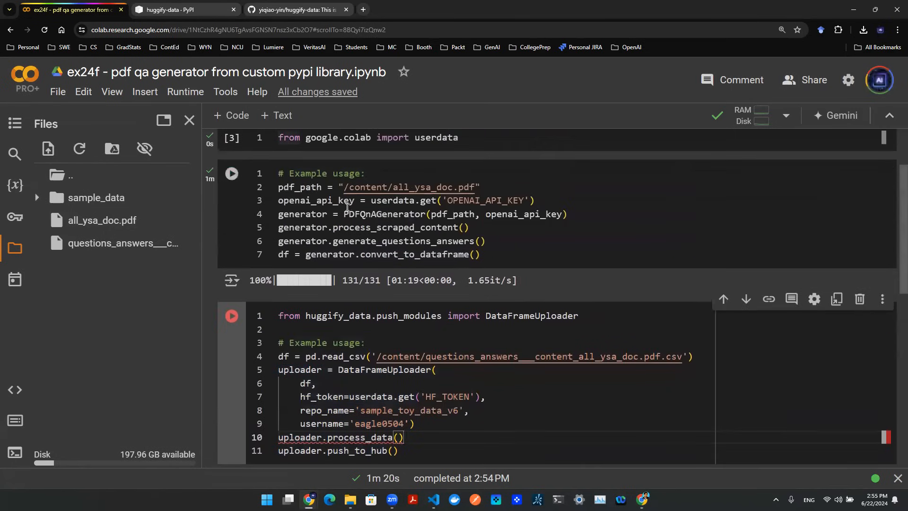
pyautogui.moveTo(423, 254)
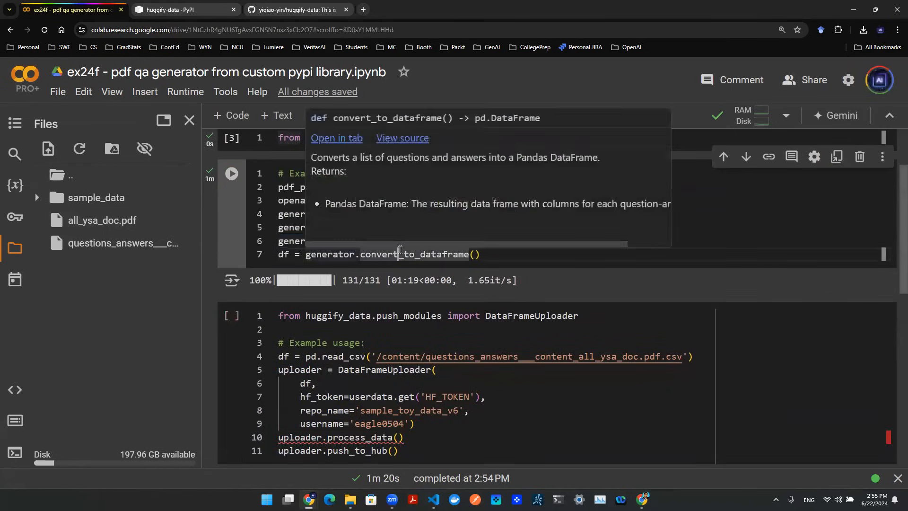
pyautogui.scroll(-3)
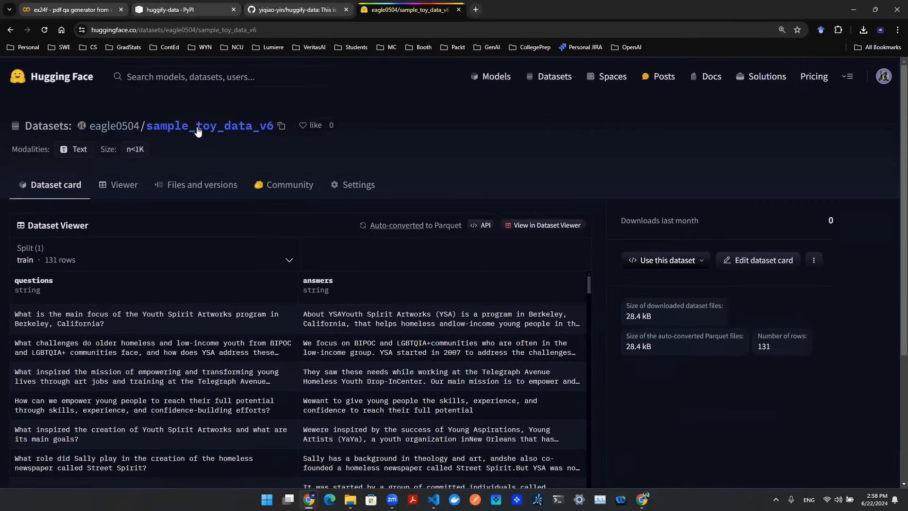
pyautogui.moveTo(267, 150)
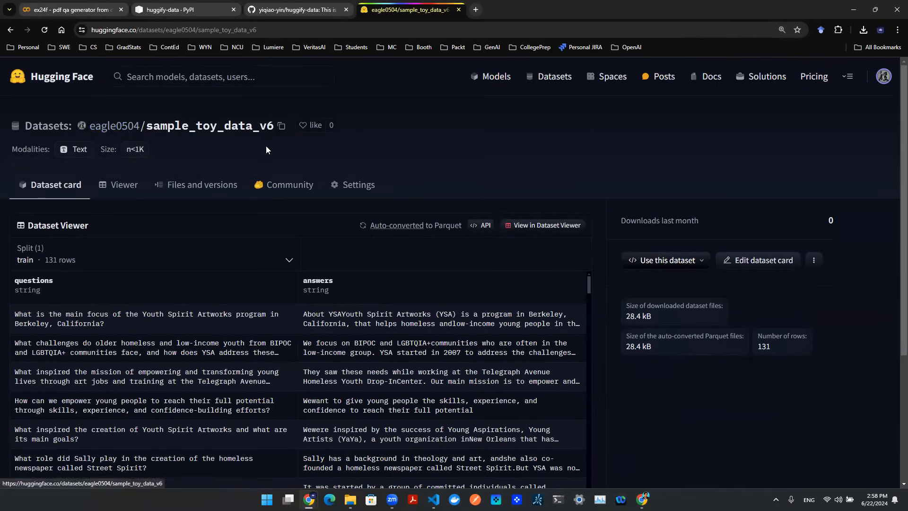
# Scroll through the sample_toy_data_v6 Dataset Viewer rows, then return to Colab
pyautogui.scroll(-3)
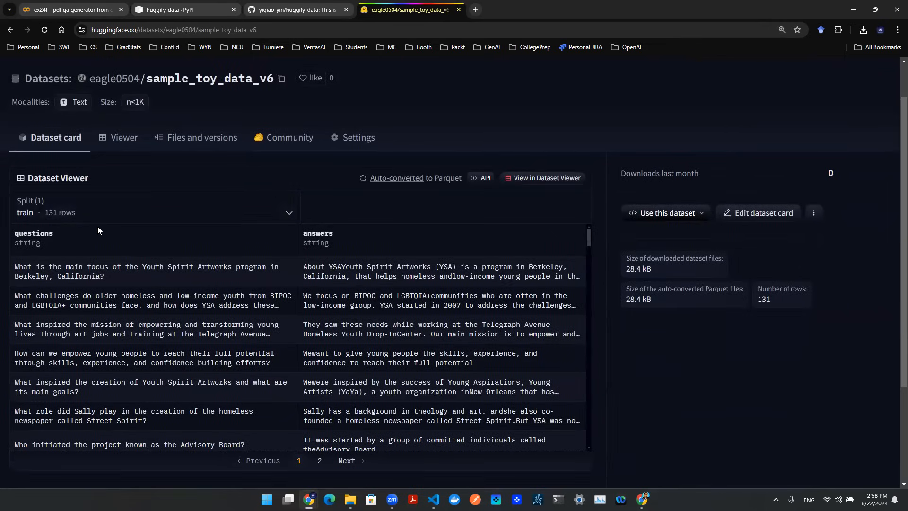
pyautogui.moveTo(158, 271)
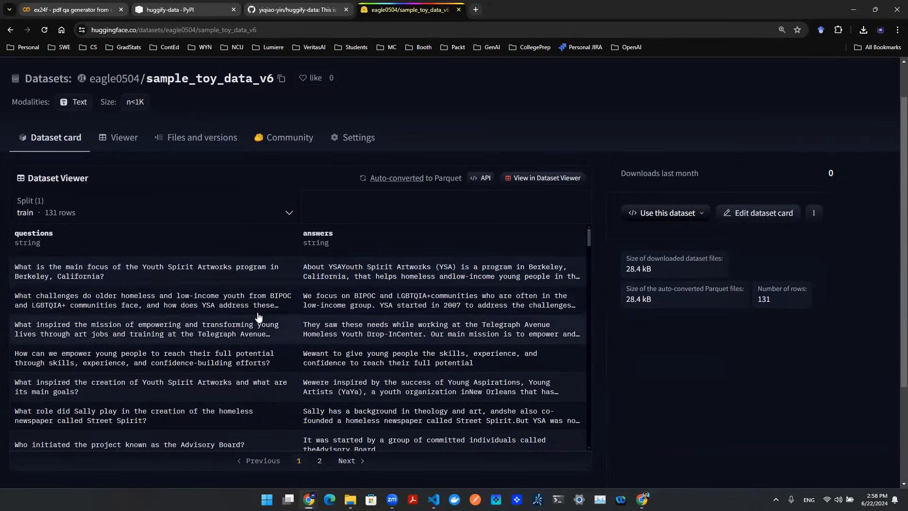
pyautogui.moveTo(376, 302)
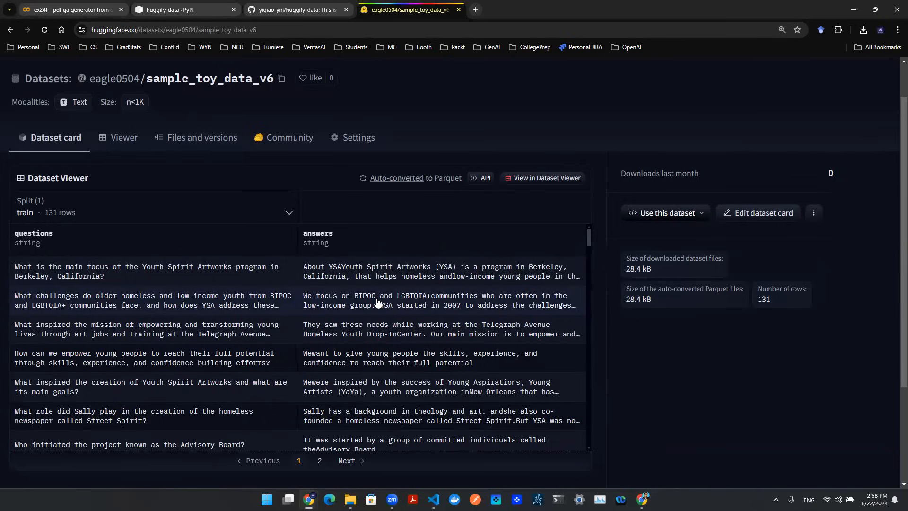
pyautogui.click(70, 10)
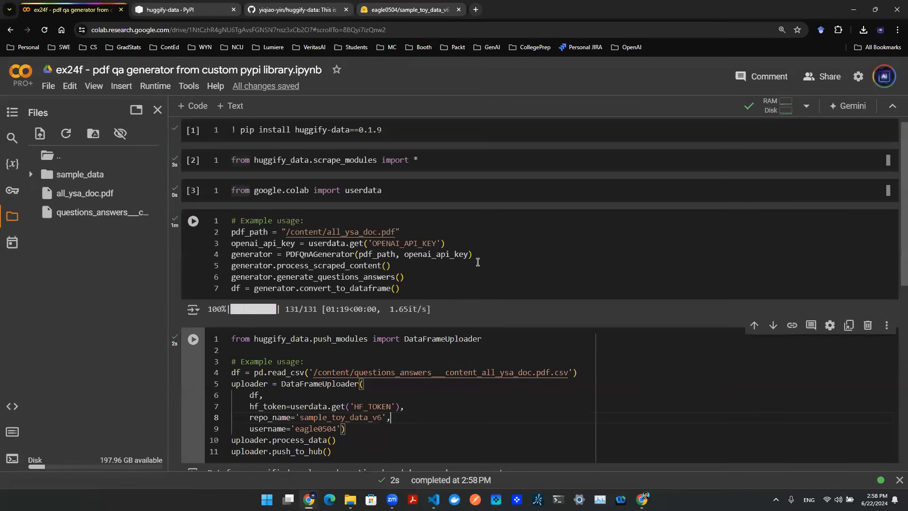